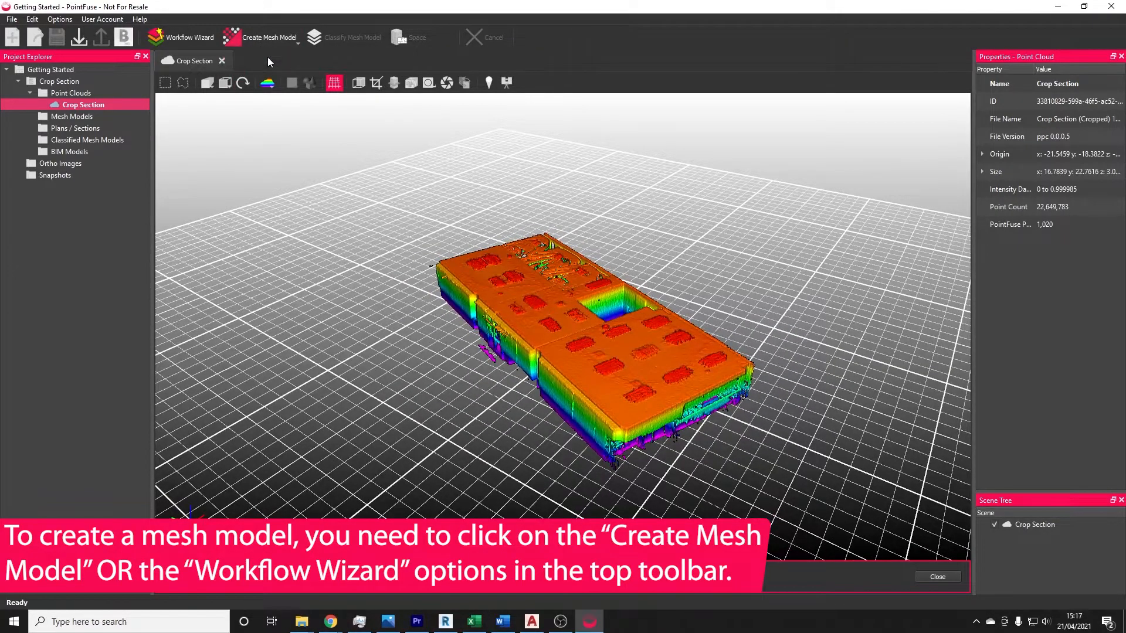
Step: Open the Create Mesh Model dialog for the Crop Section point cloud
click(269, 38)
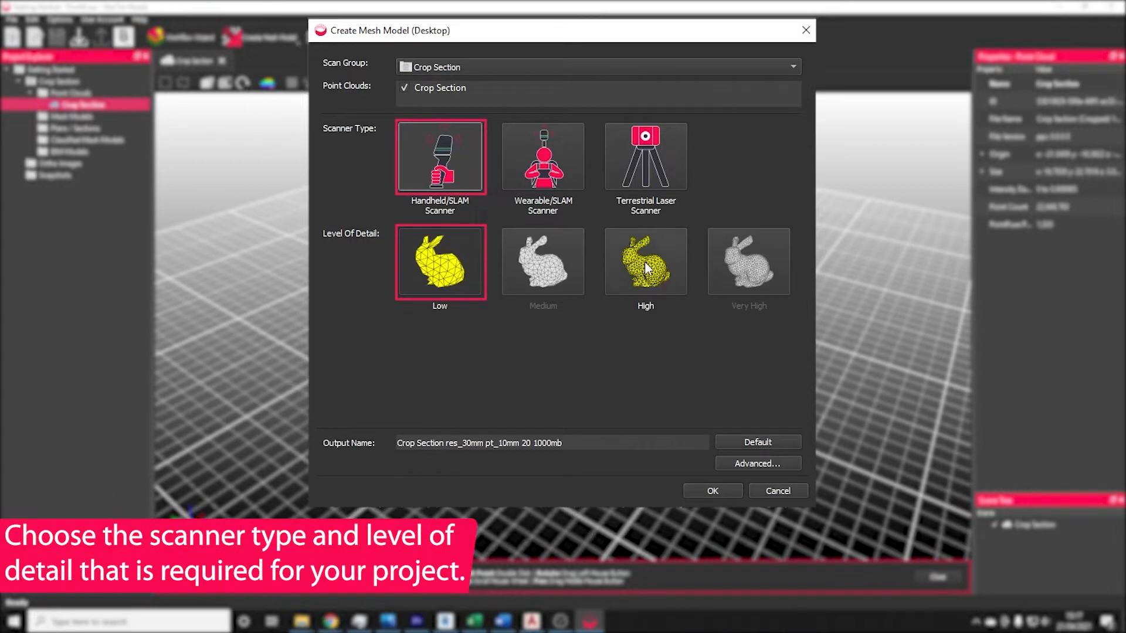
click(645, 262)
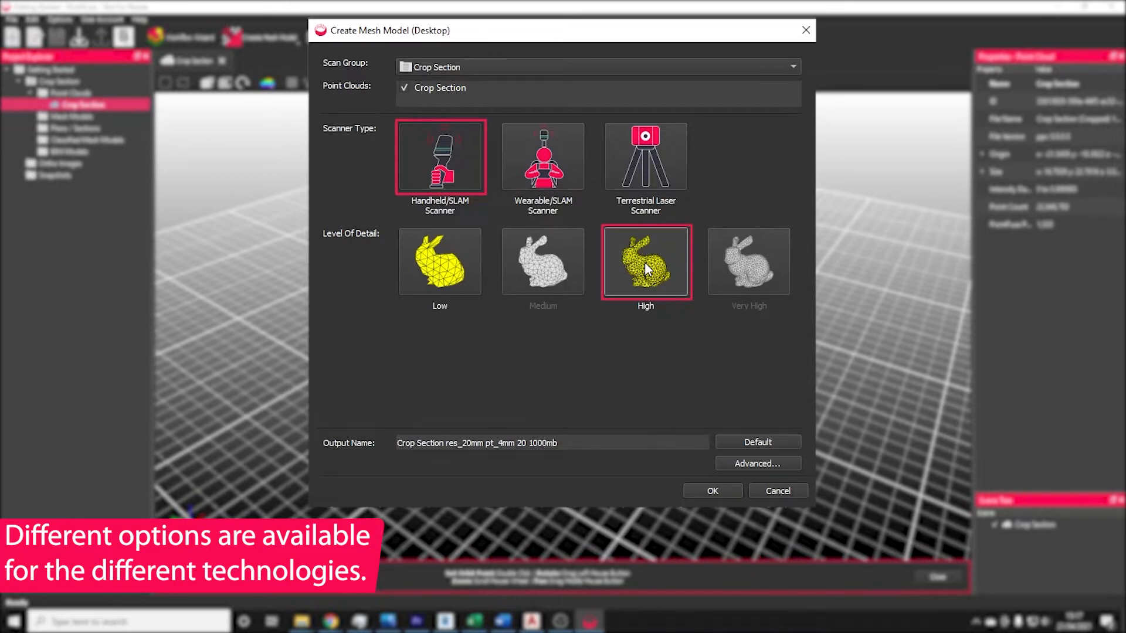
mouse_move(655, 266)
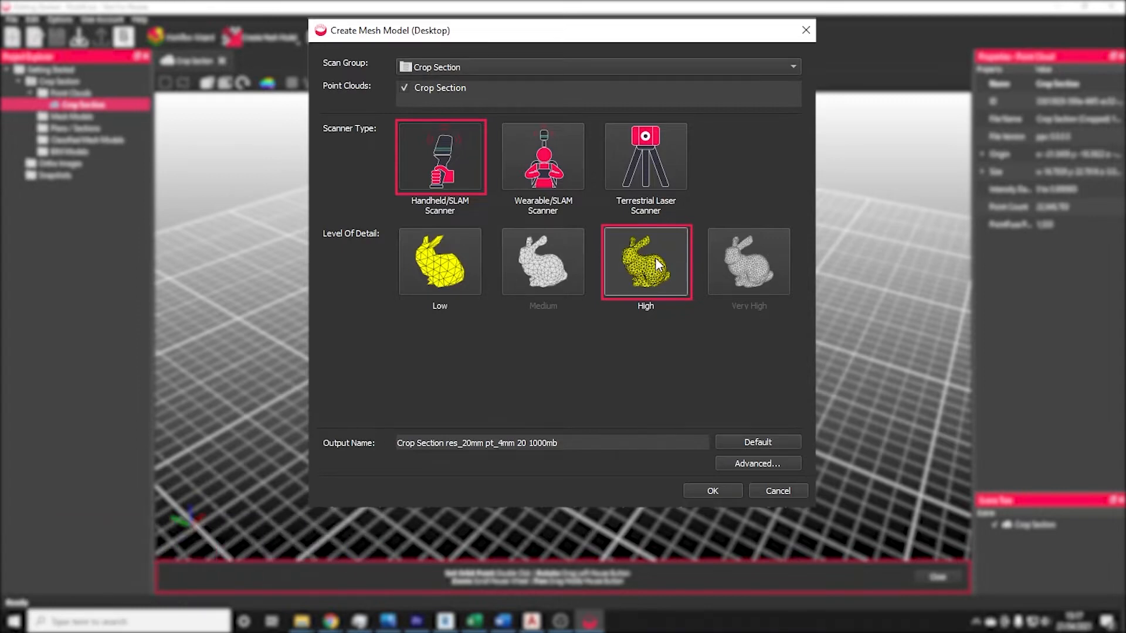
mouse_move(663, 255)
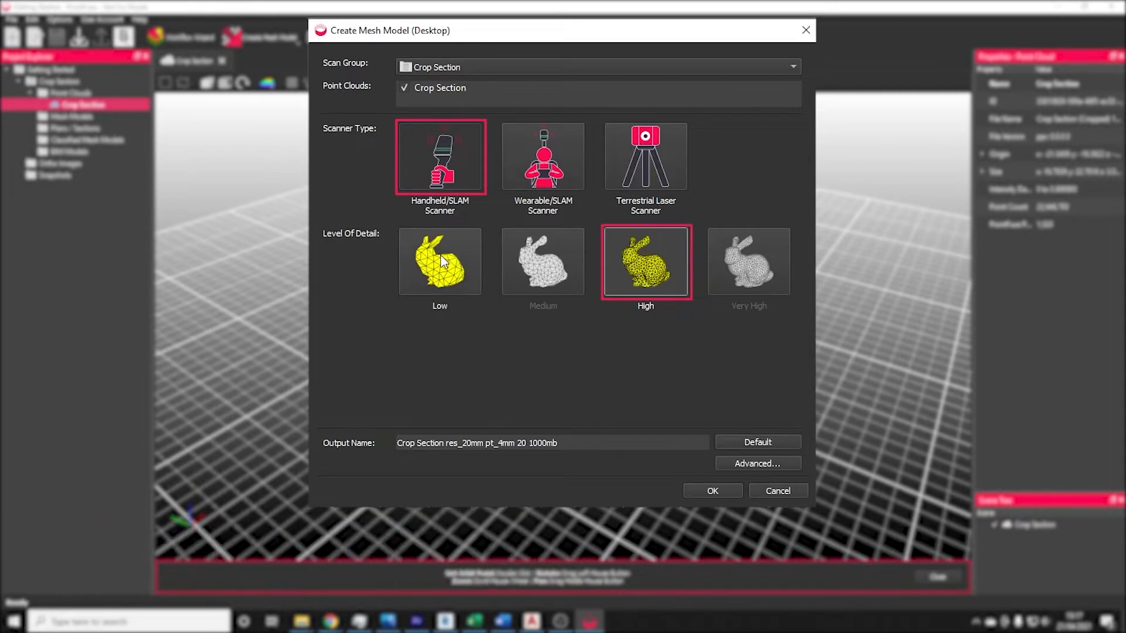
click(440, 260)
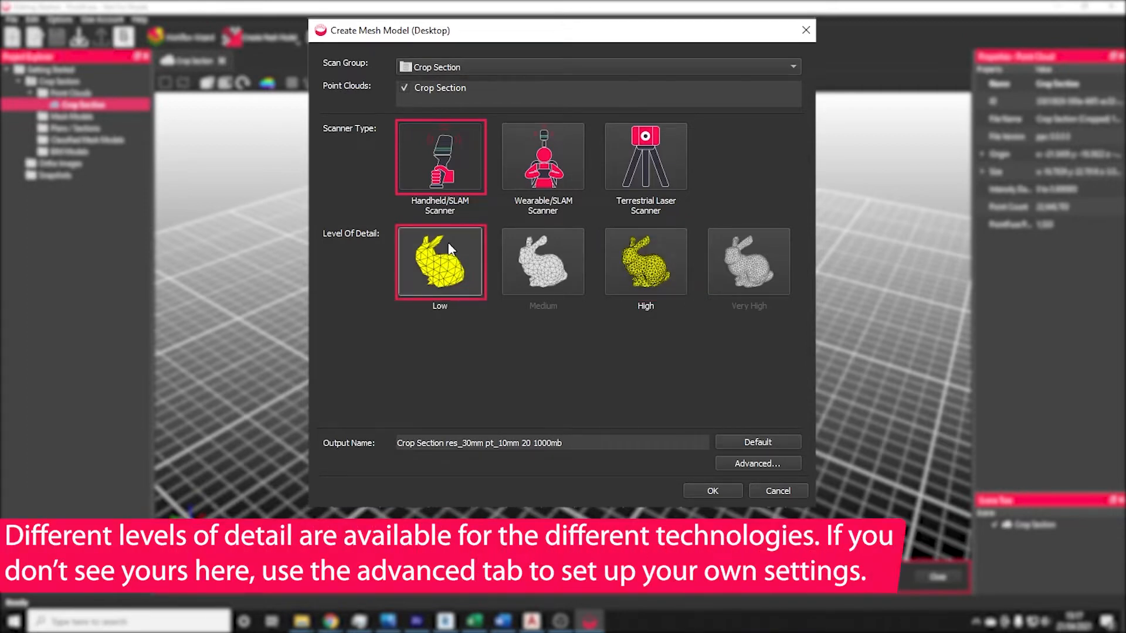
Step: Try Terrestrial Laser Scanner and Very High, then settle on High level of detail
click(646, 156)
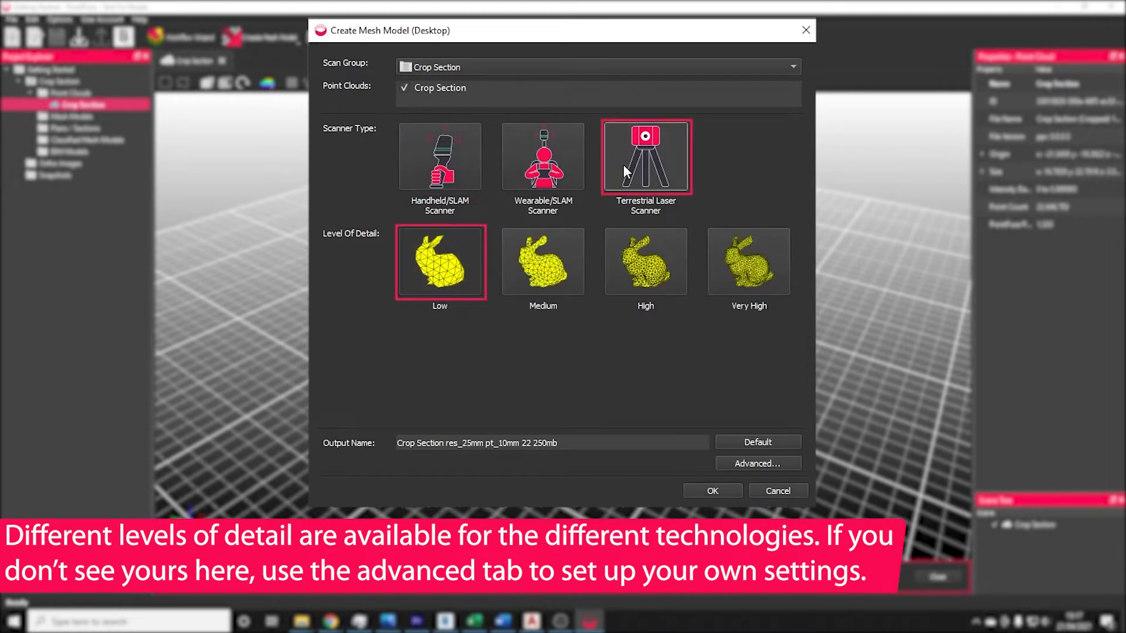
mouse_move(644, 252)
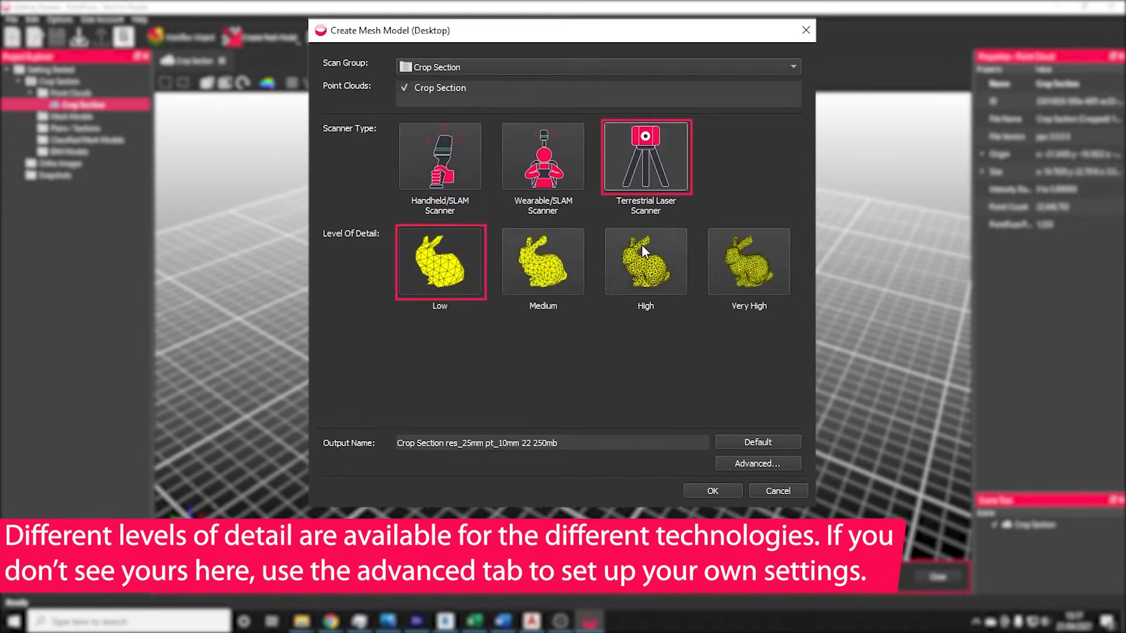
click(749, 262)
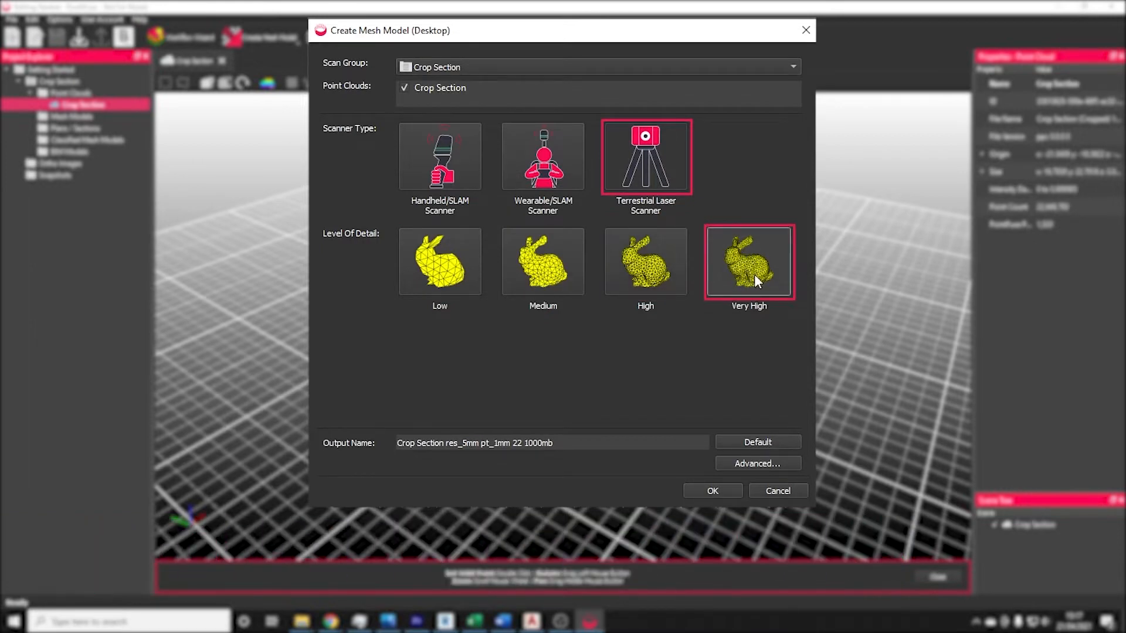
mouse_move(646, 271)
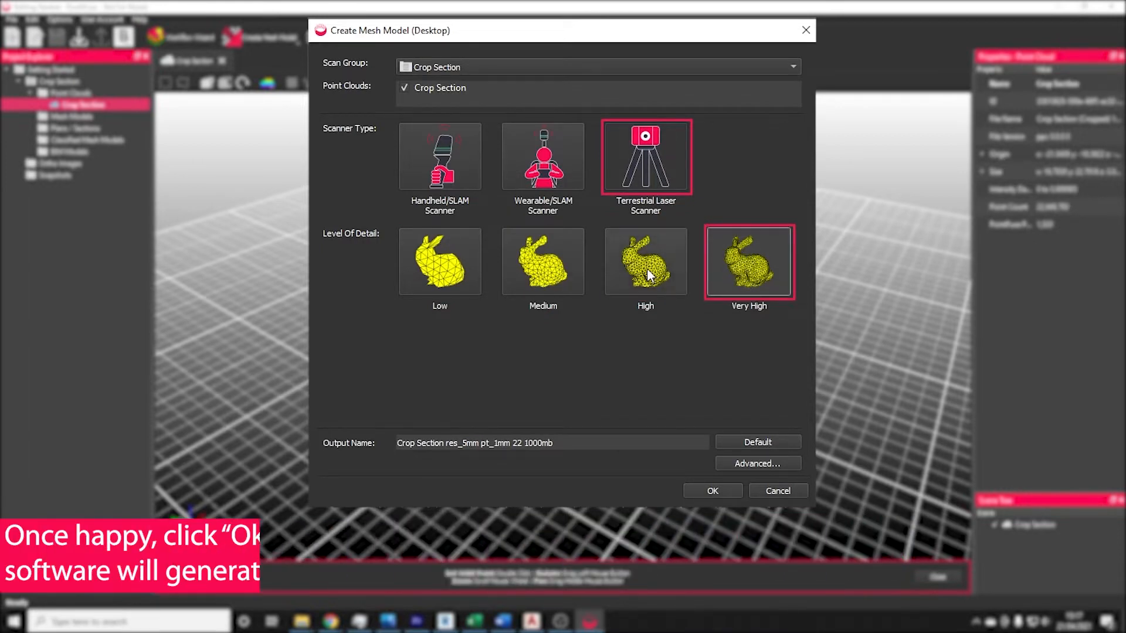
click(644, 261)
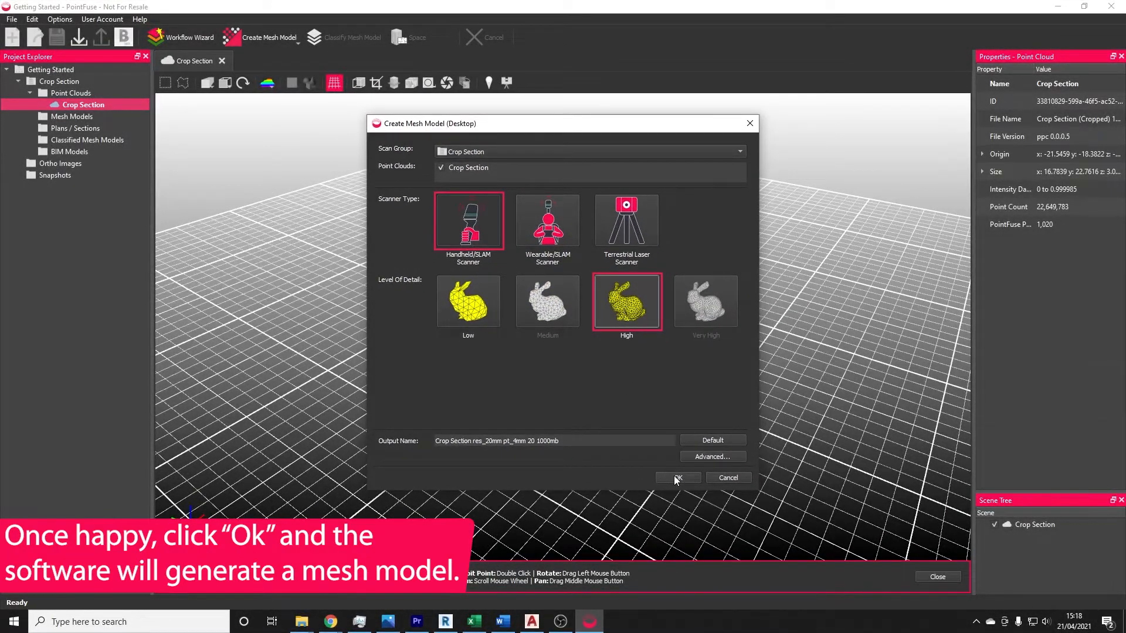
Step: Confirm the mesh settings and generate the Crop Section mesh model
click(676, 478)
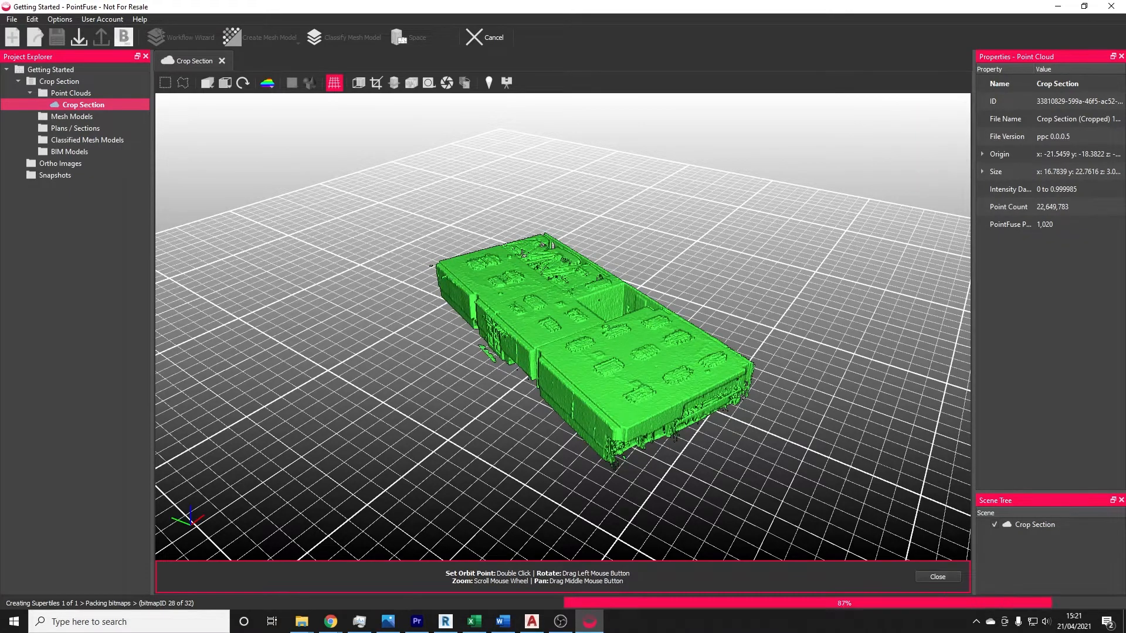
click(269, 38)
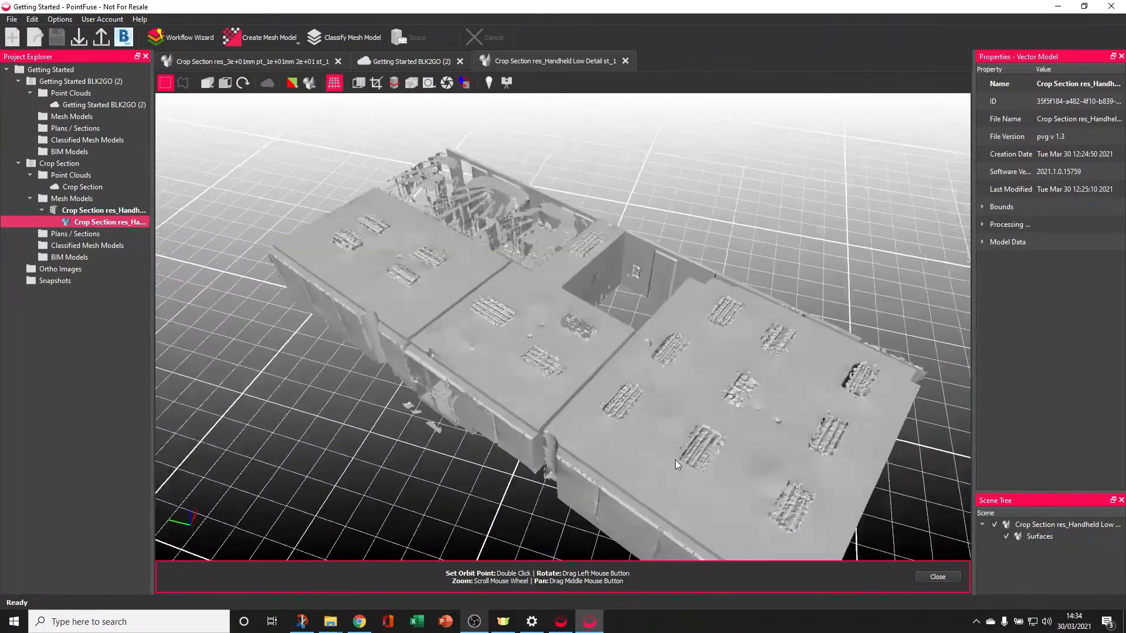
Step: Bring up the viewport context menu over the Crop Section mesh model
right_click(675, 464)
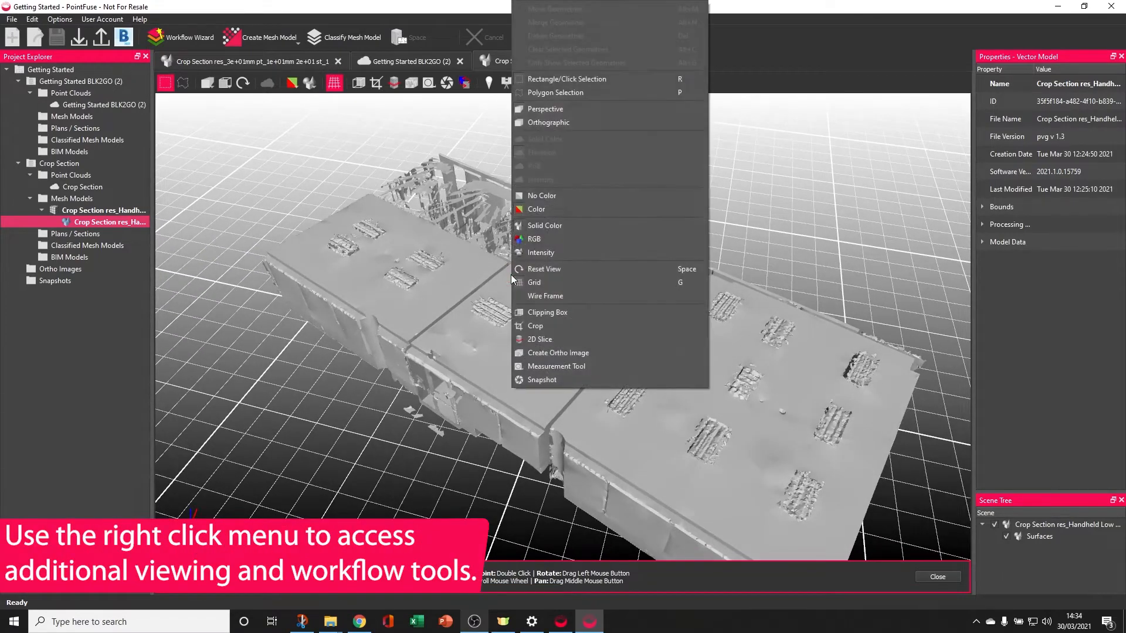
mouse_move(496, 337)
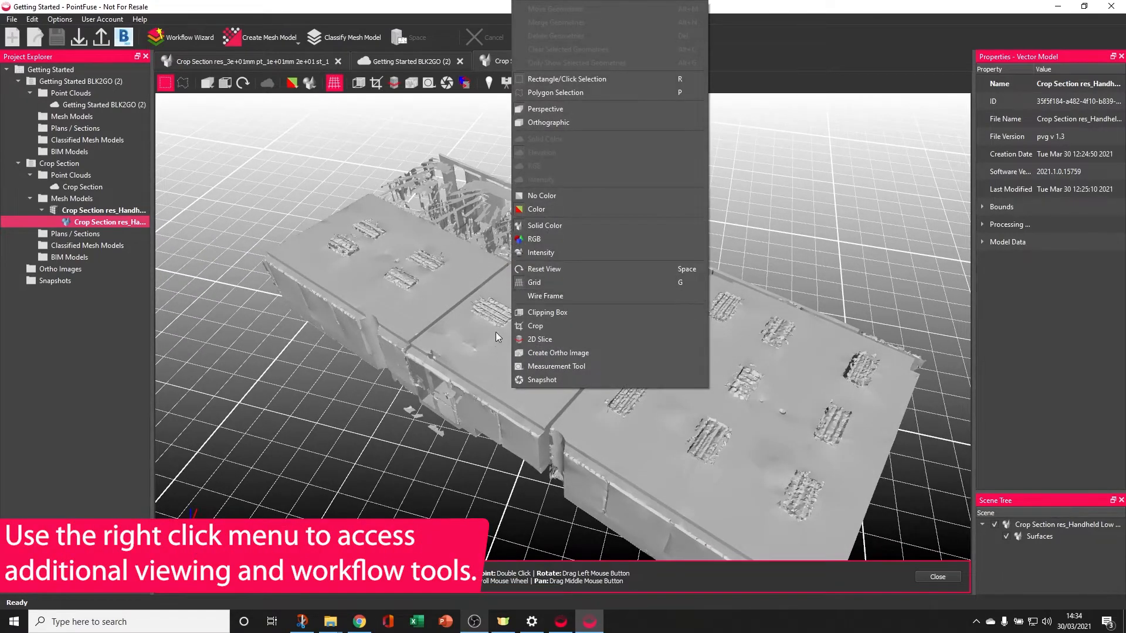
mouse_move(556, 244)
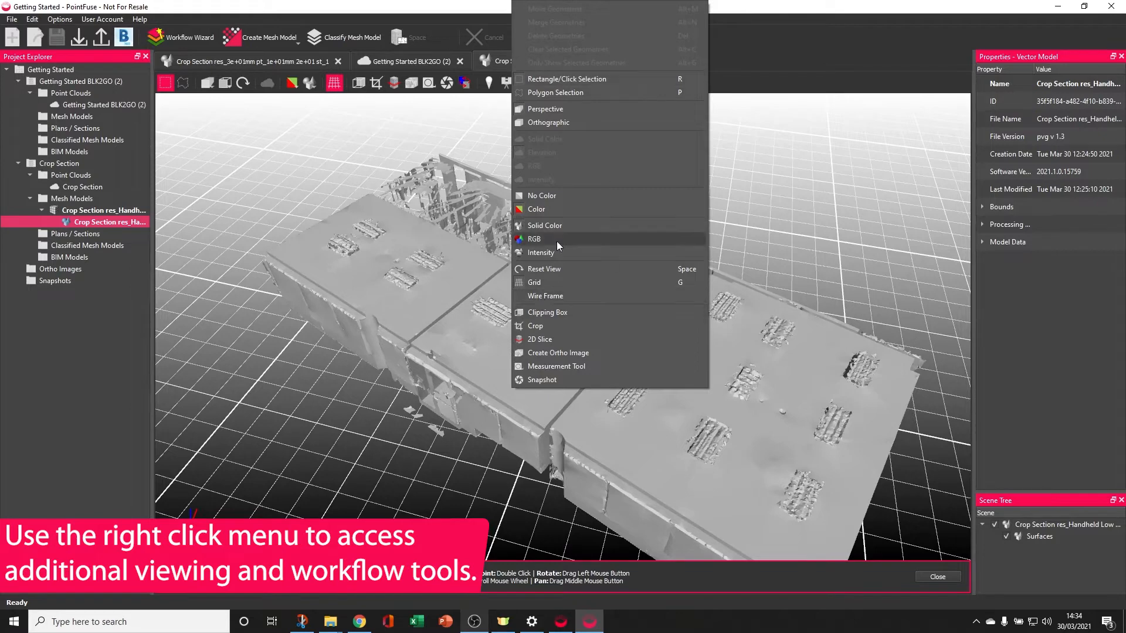
mouse_move(548, 301)
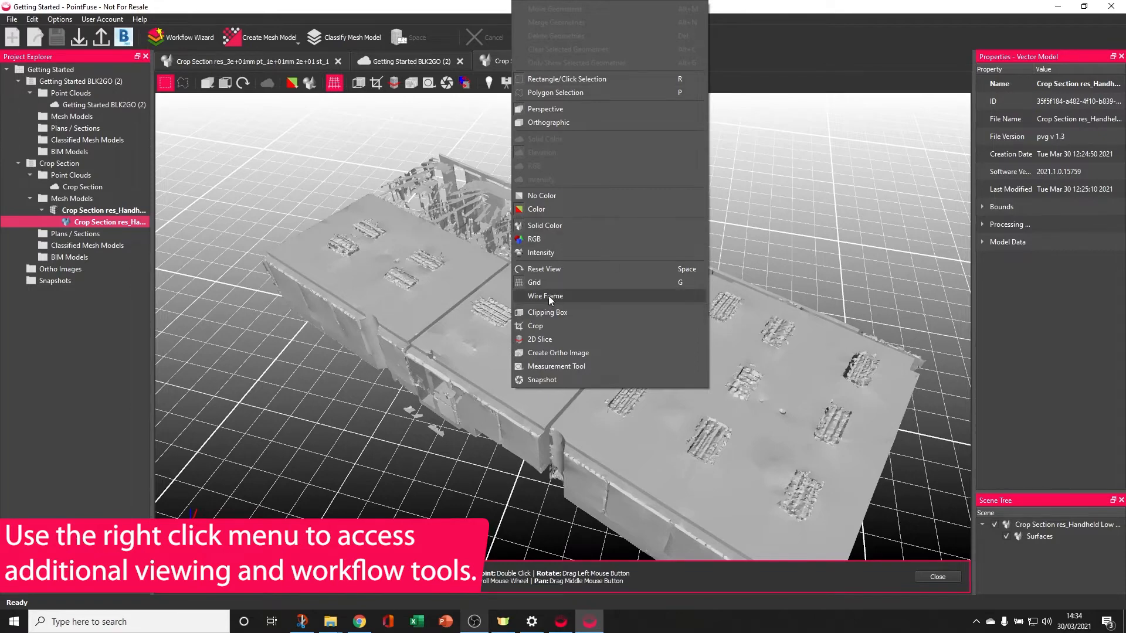
Step: Choose Wire Frame to display the mesh triangle edges over the surfaces
click(545, 296)
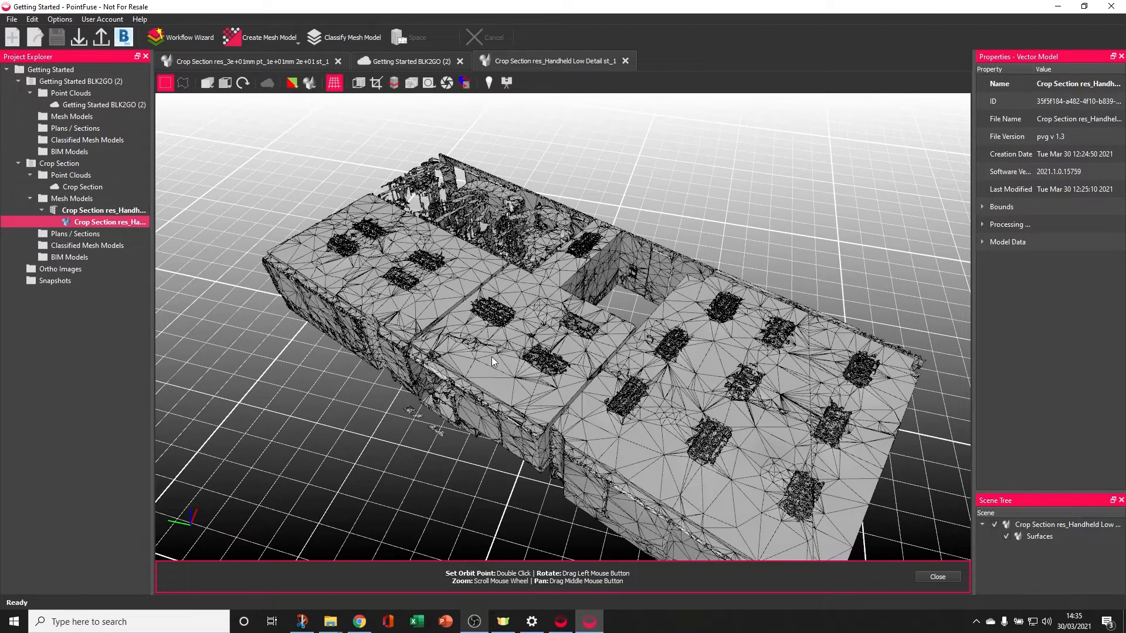
mouse_move(500, 366)
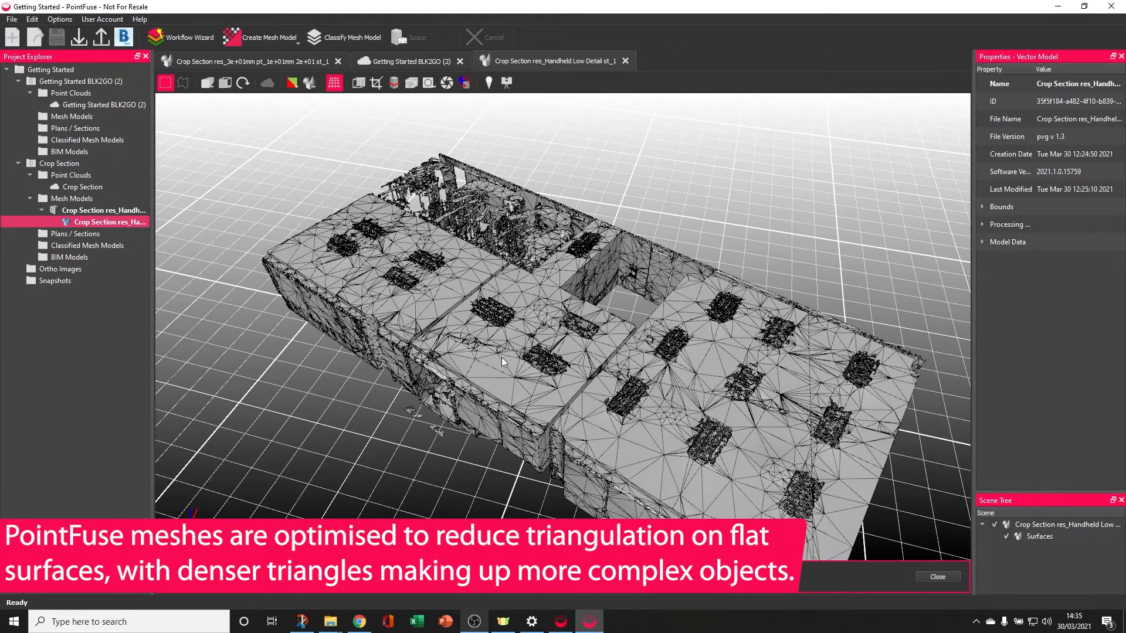
mouse_move(701, 442)
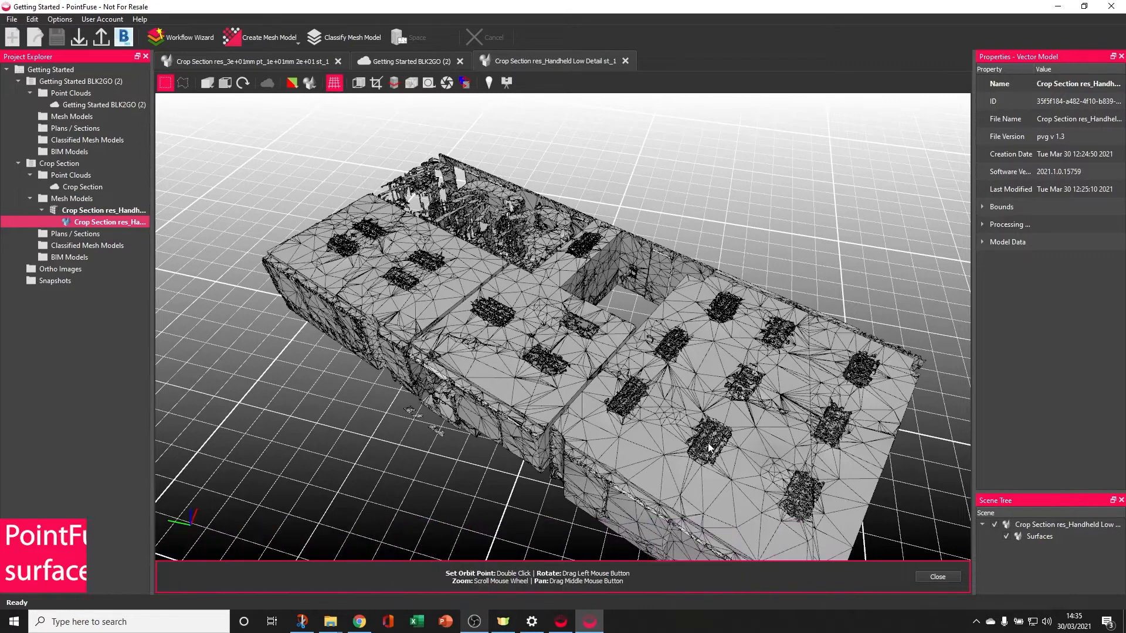
mouse_move(810, 324)
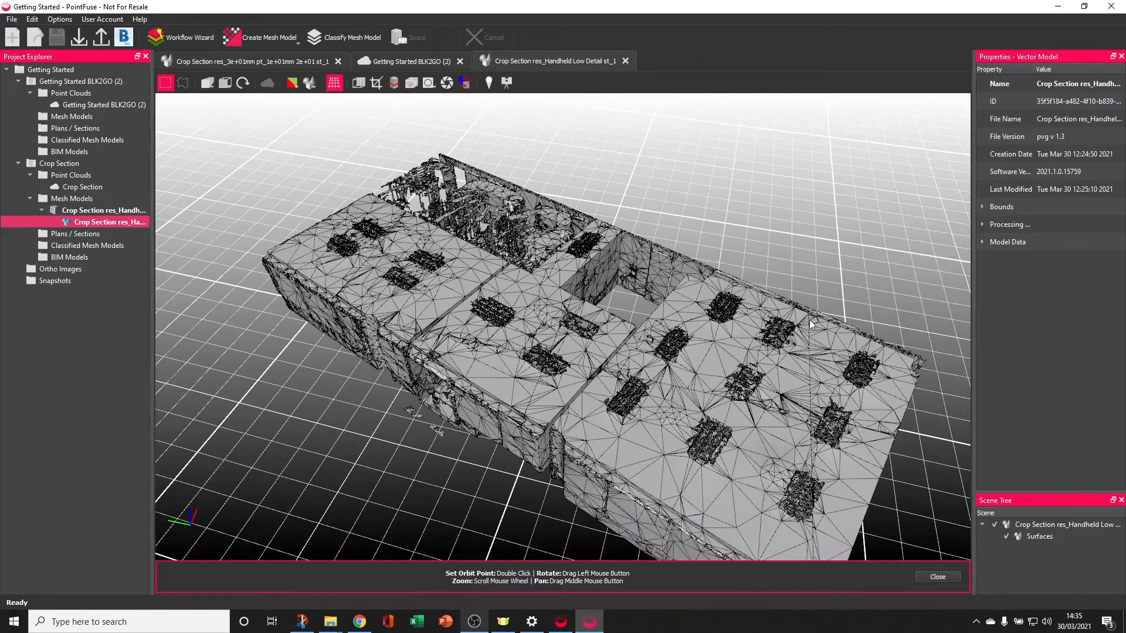
mouse_move(810, 333)
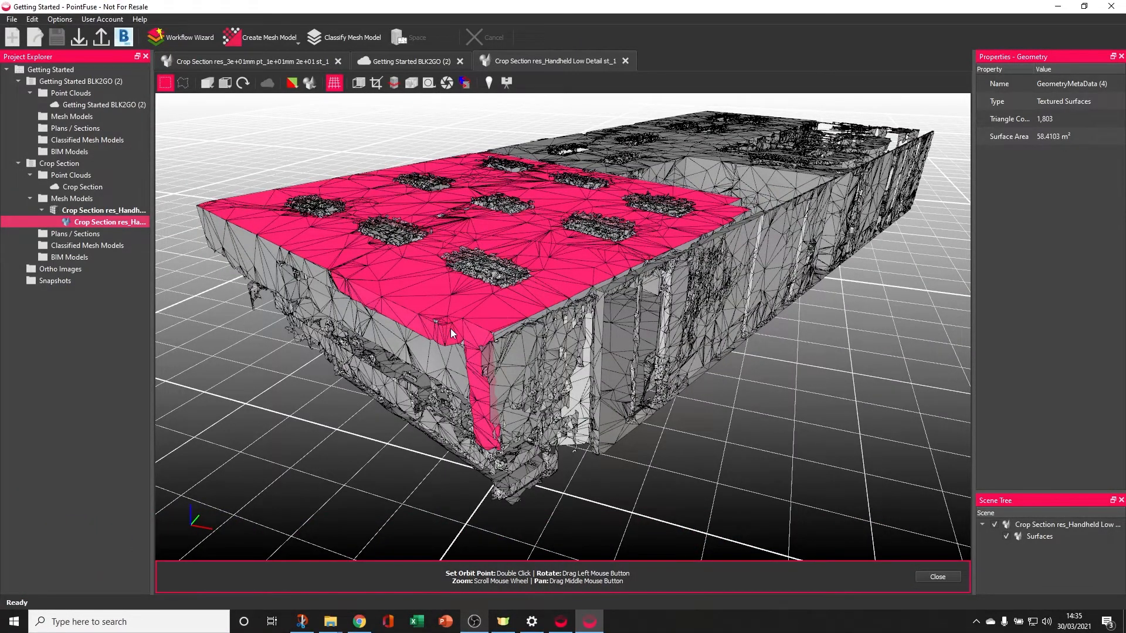
mouse_move(433, 330)
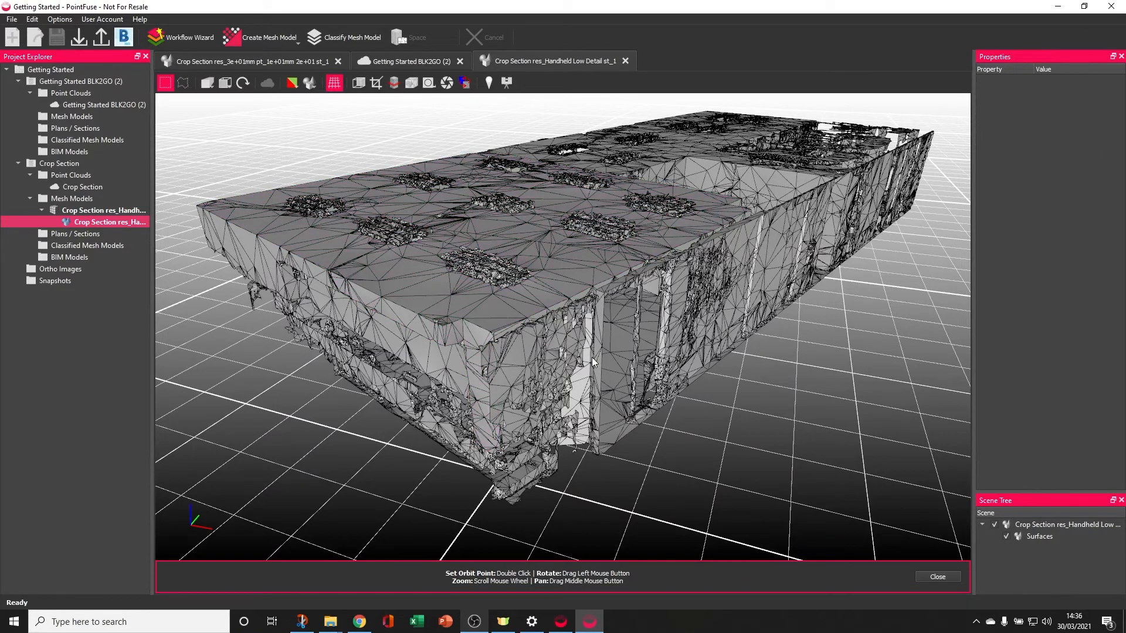
mouse_move(310, 82)
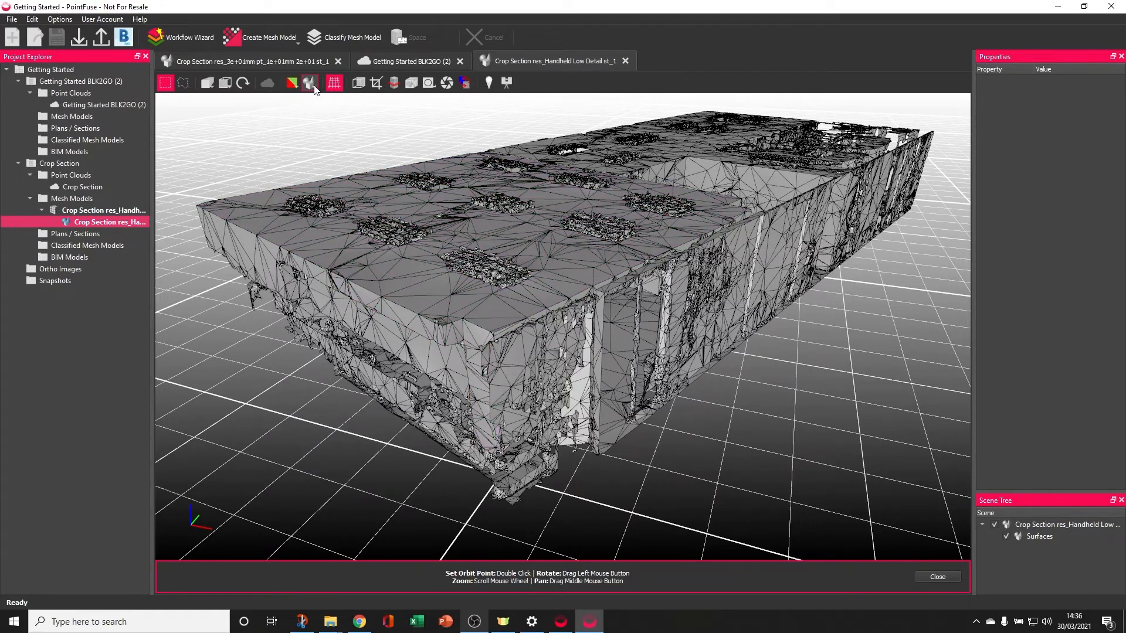
Step: Switch off the wireframe overlay and set the render mode to RGB
click(292, 82)
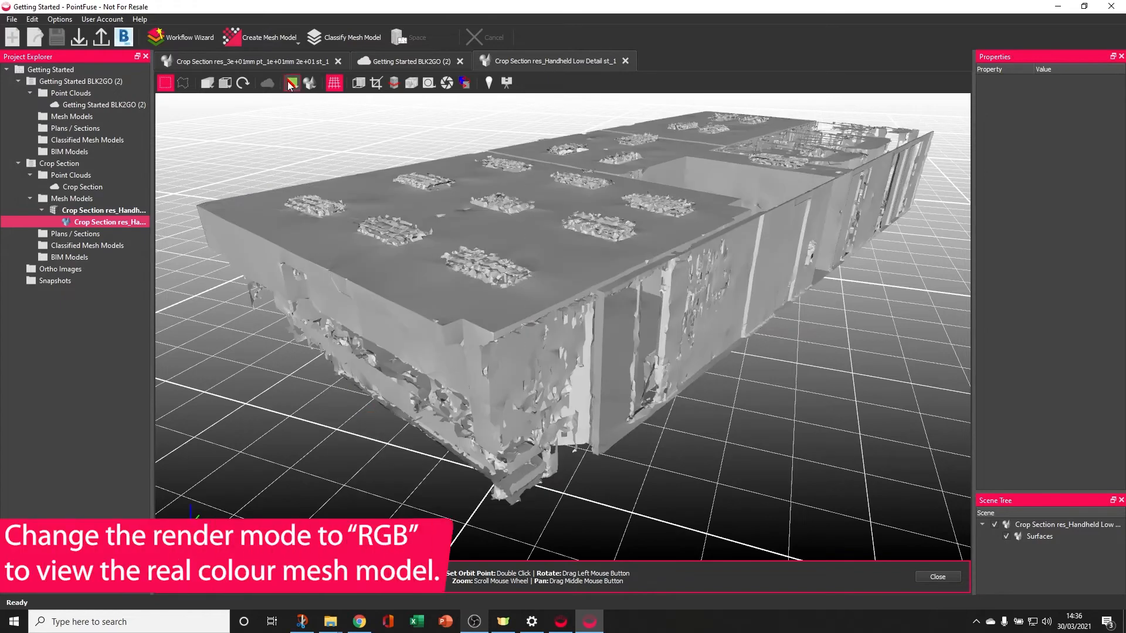
click(309, 83)
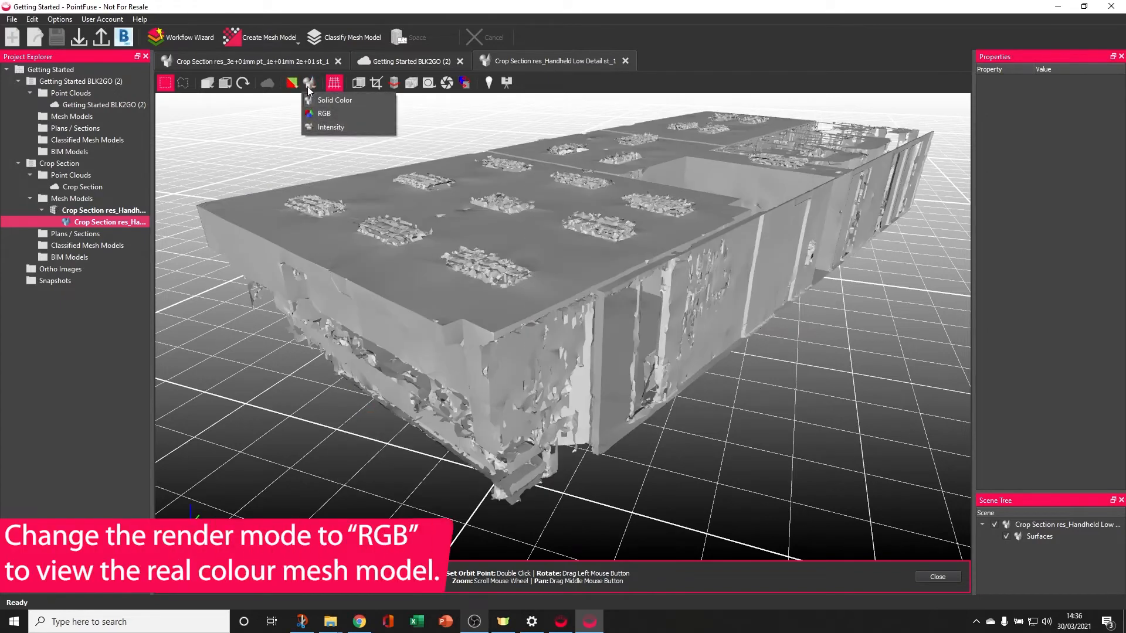
click(324, 113)
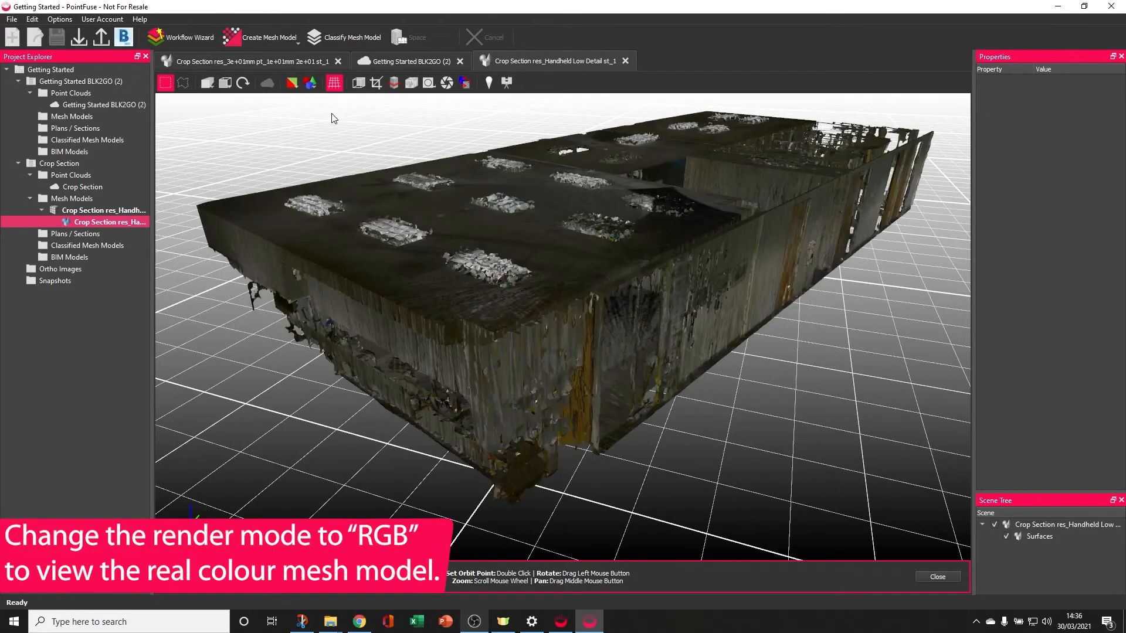